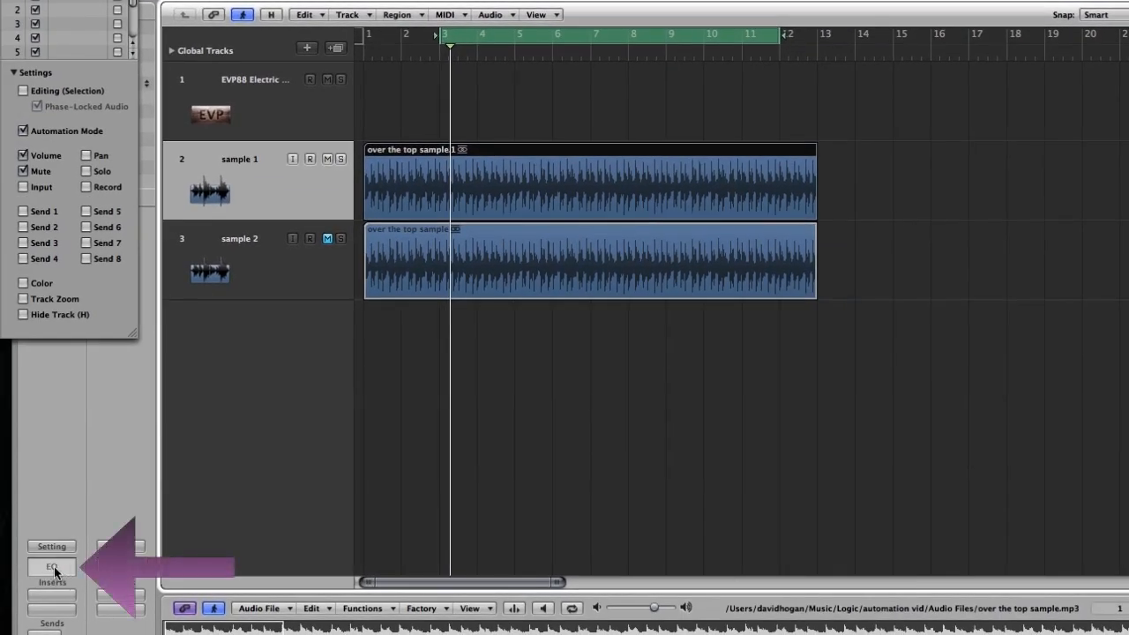
Insert a Channel EQ on sample 1 and enable its High Cut at roughly 1300 Hz
left_click(51, 566)
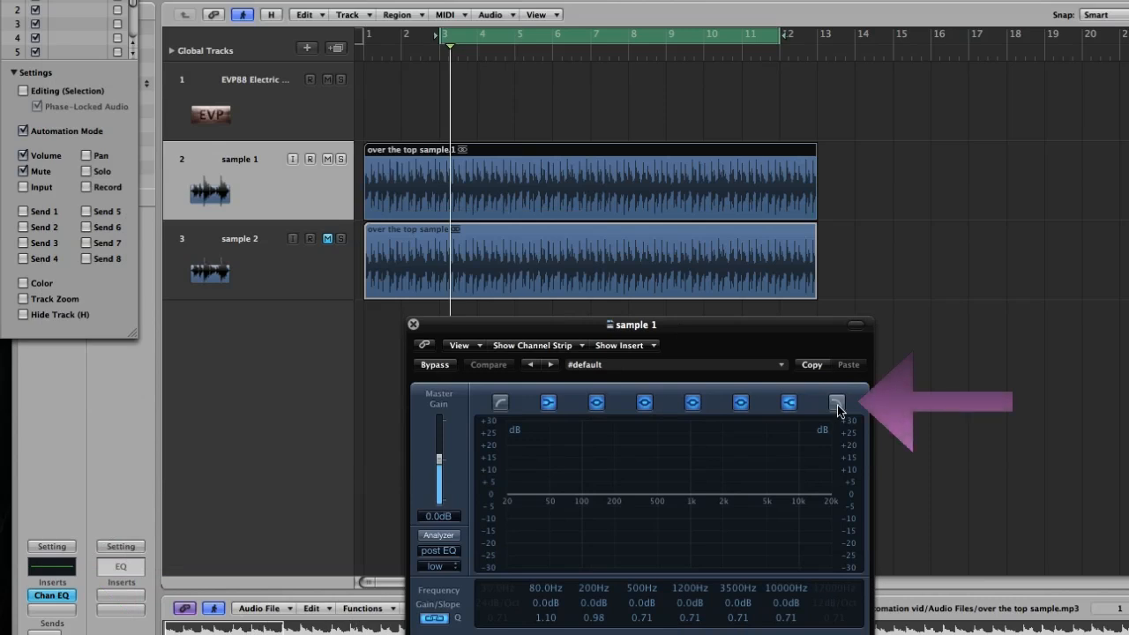
left_click(836, 402)
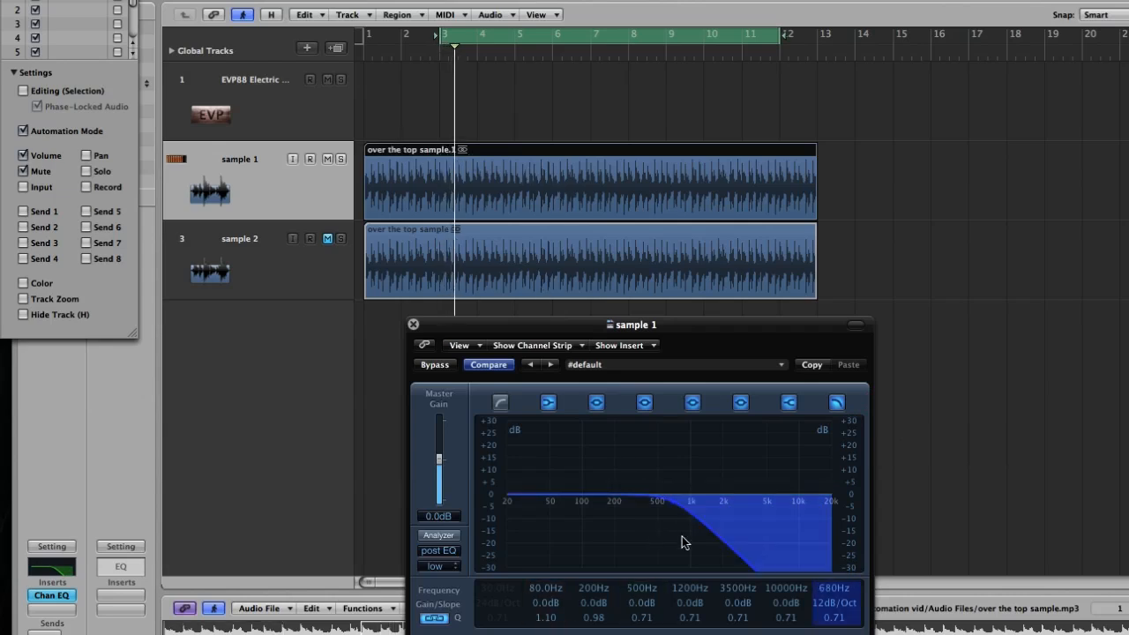
left_click_drag(684, 542, 706, 543)
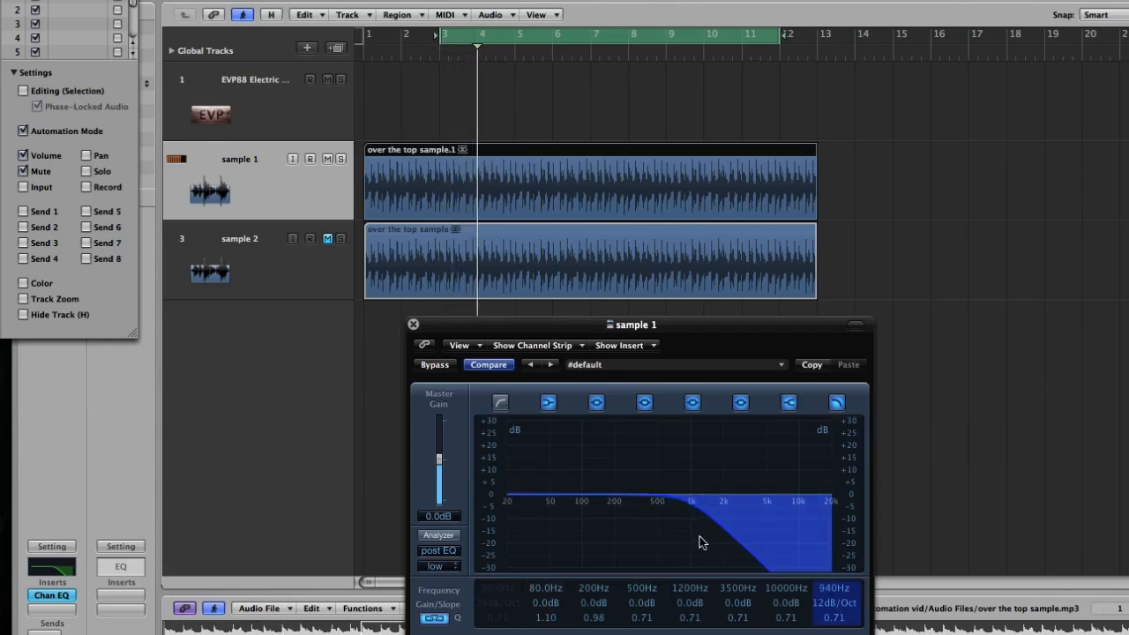
left_click_drag(702, 542, 714, 532)
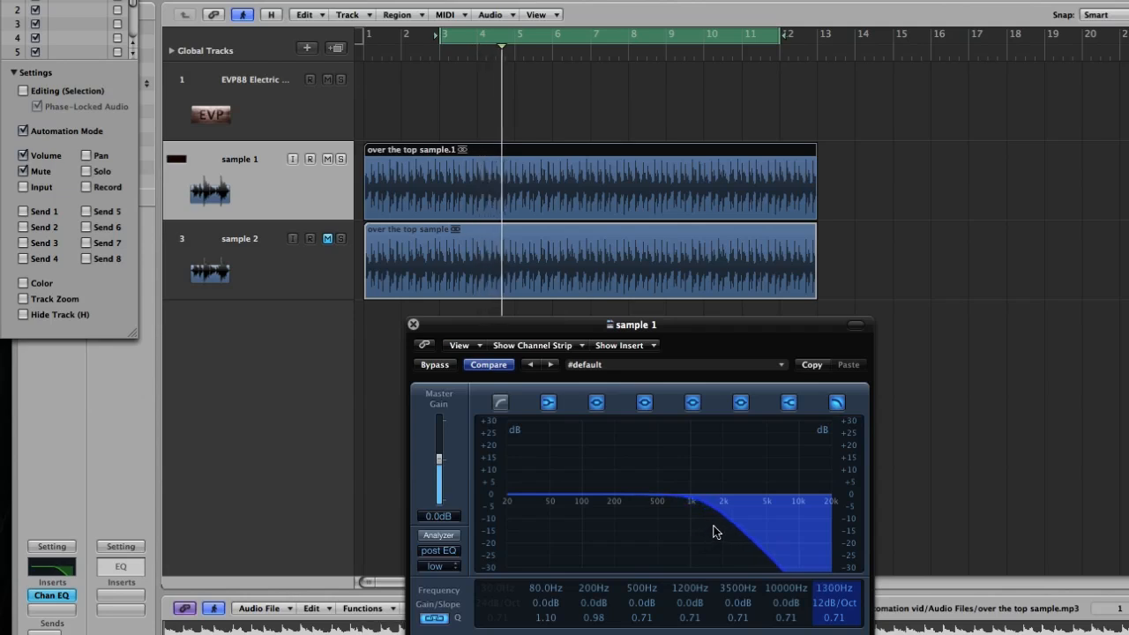
left_click_drag(714, 532, 683, 532)
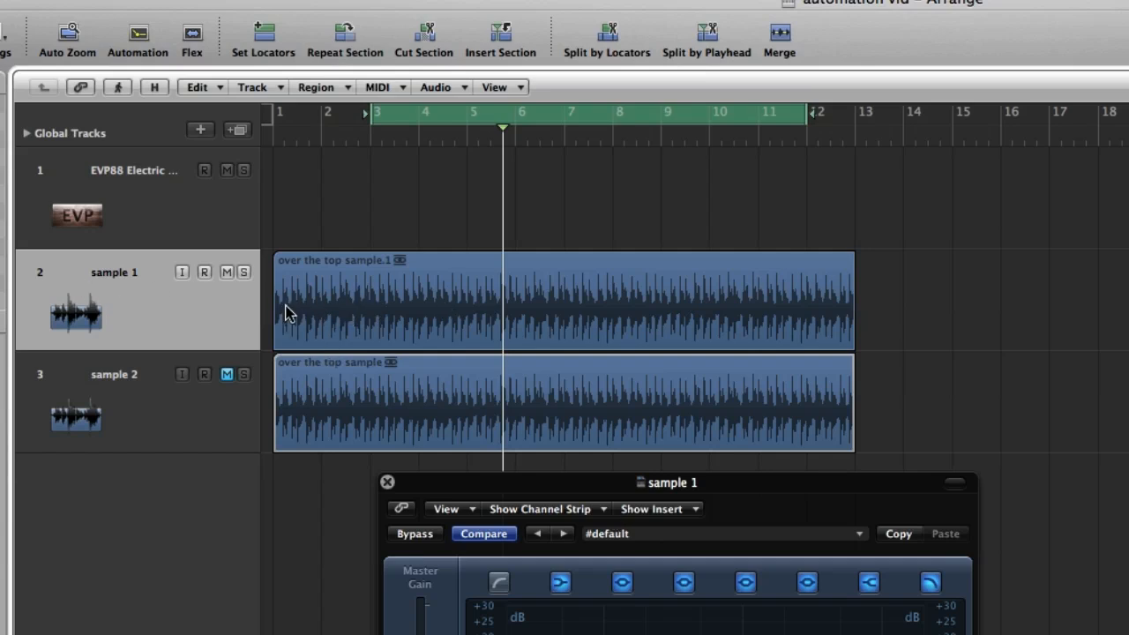
Show track automation, revealing sample 2's high cut envelope dipping from 20000 Hz to ~800 Hz
left_click(138, 32)
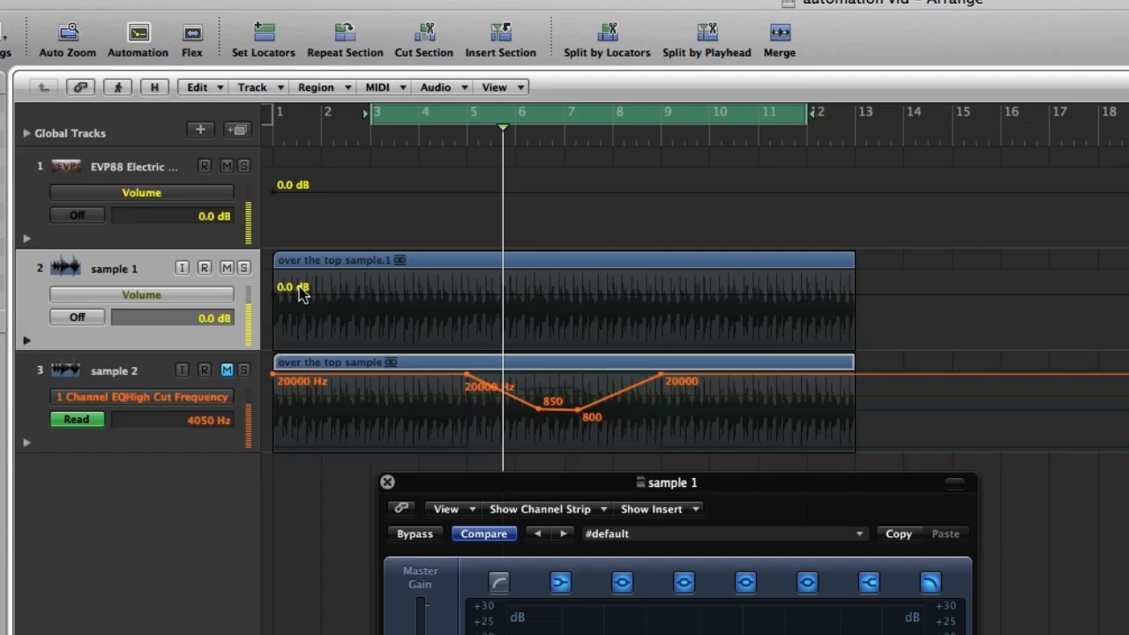
mouse_move(323, 288)
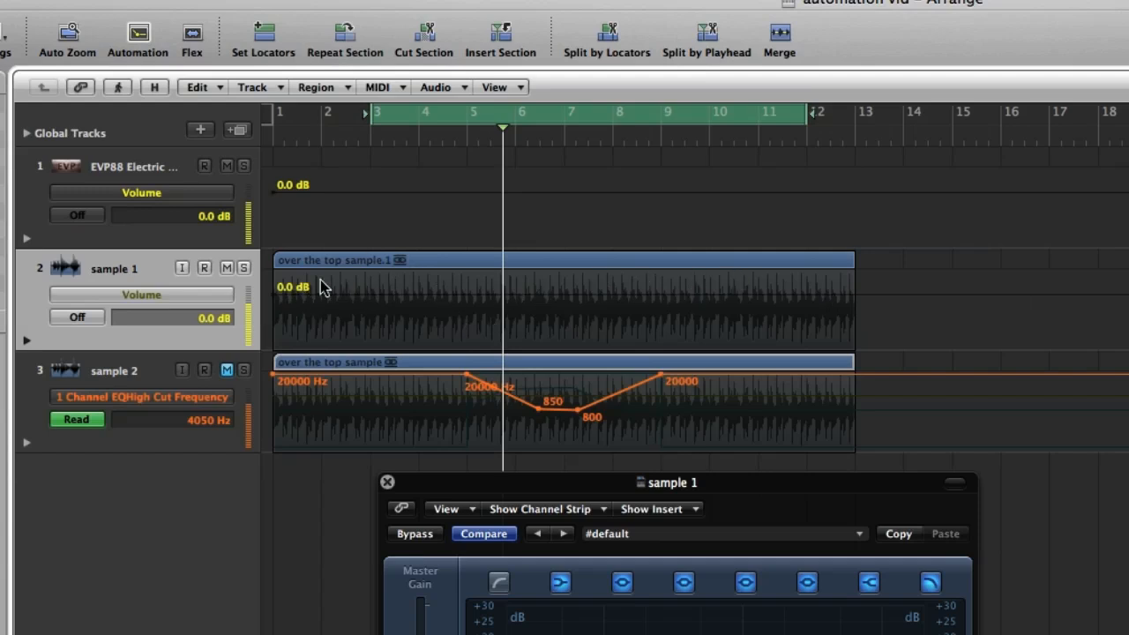
mouse_move(615, 303)
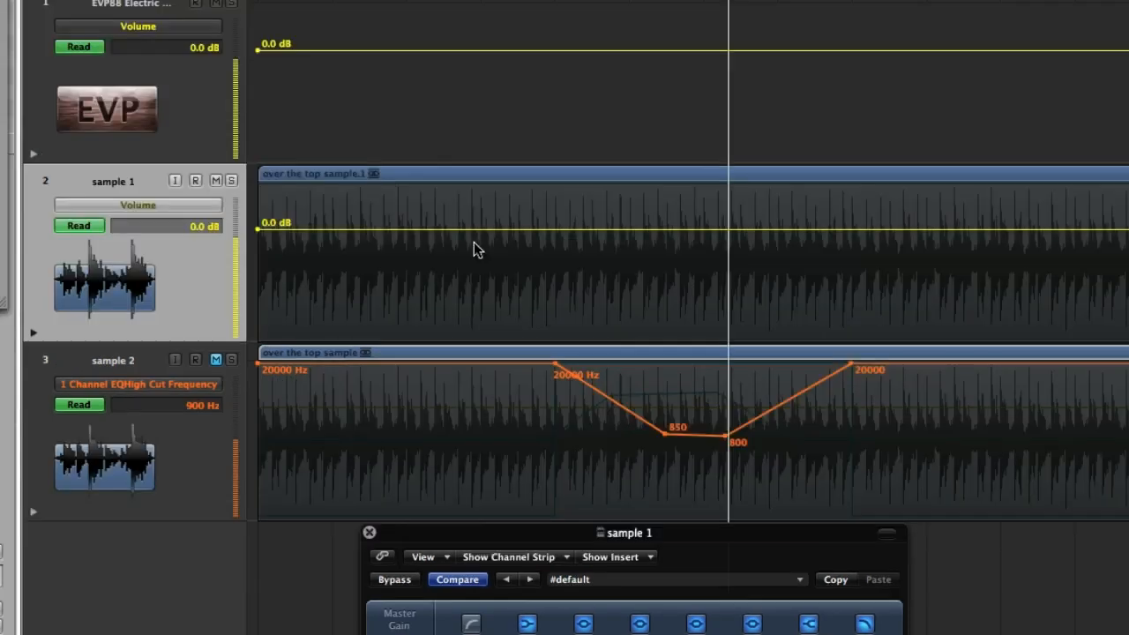
mouse_move(365, 226)
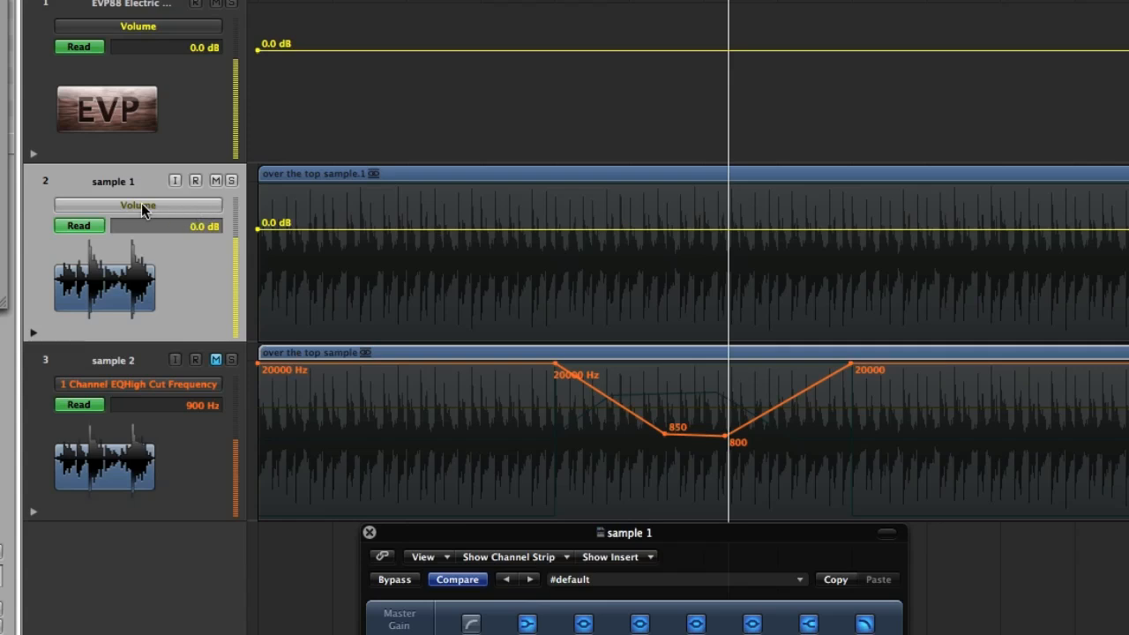
Open sample 1's automation parameter menu to the Channel EQ parameter list
left_click(137, 205)
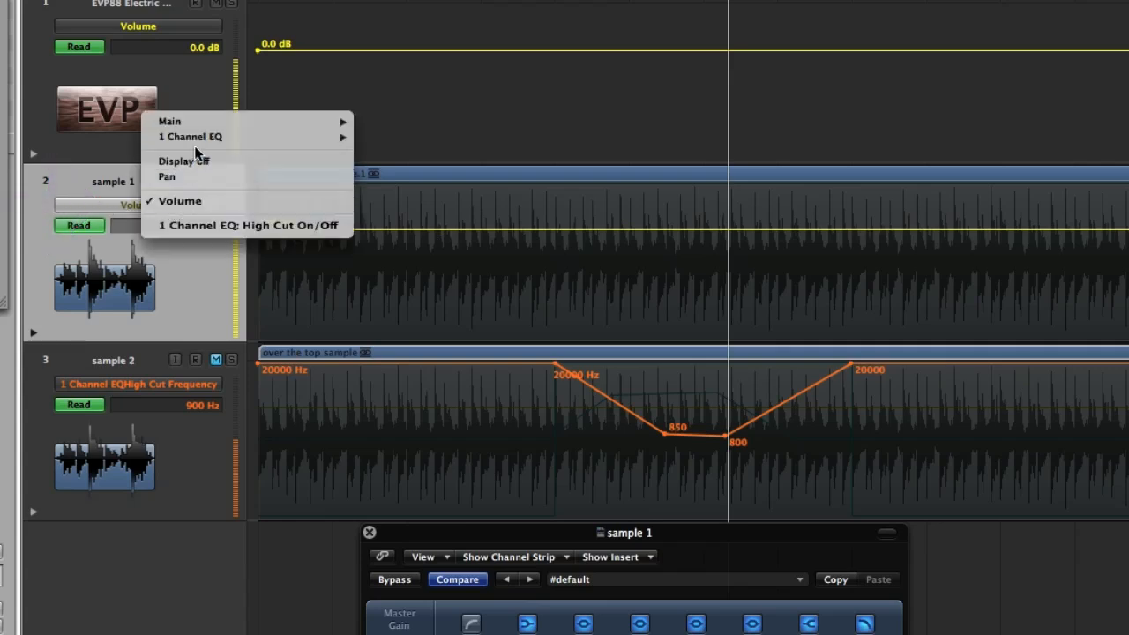
left_click(190, 137)
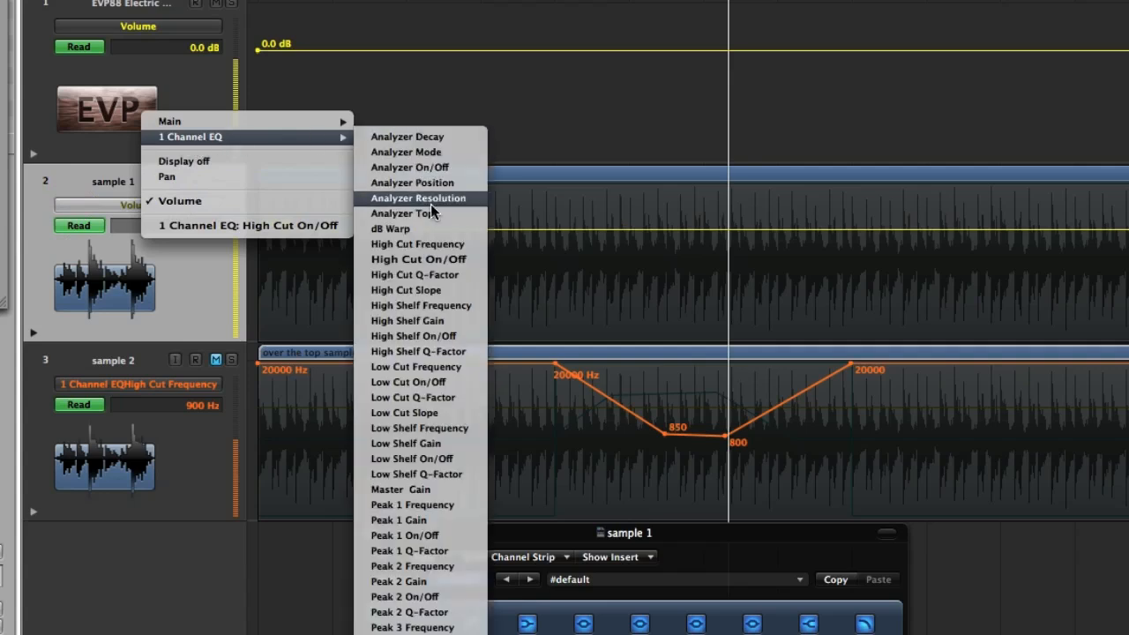
mouse_move(434, 259)
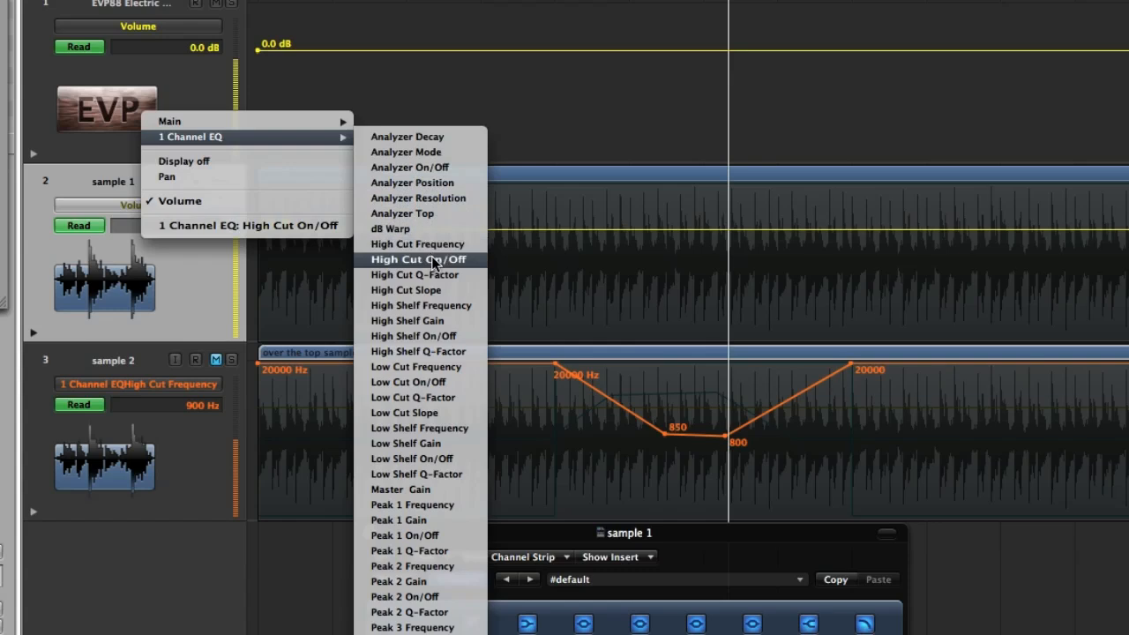
mouse_move(410, 291)
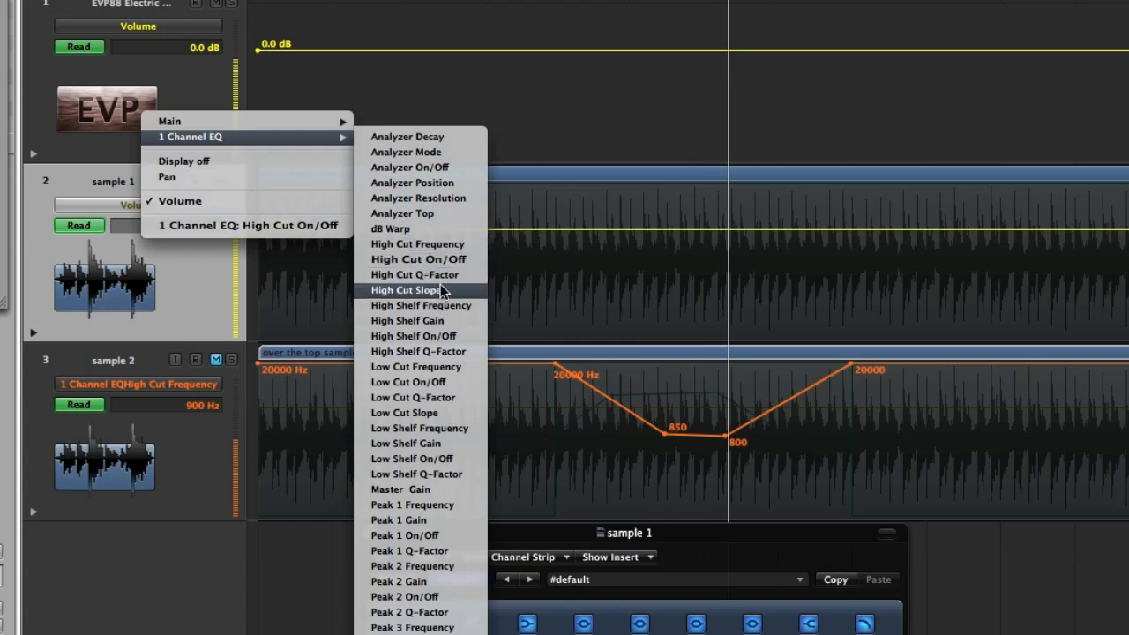
mouse_move(420, 259)
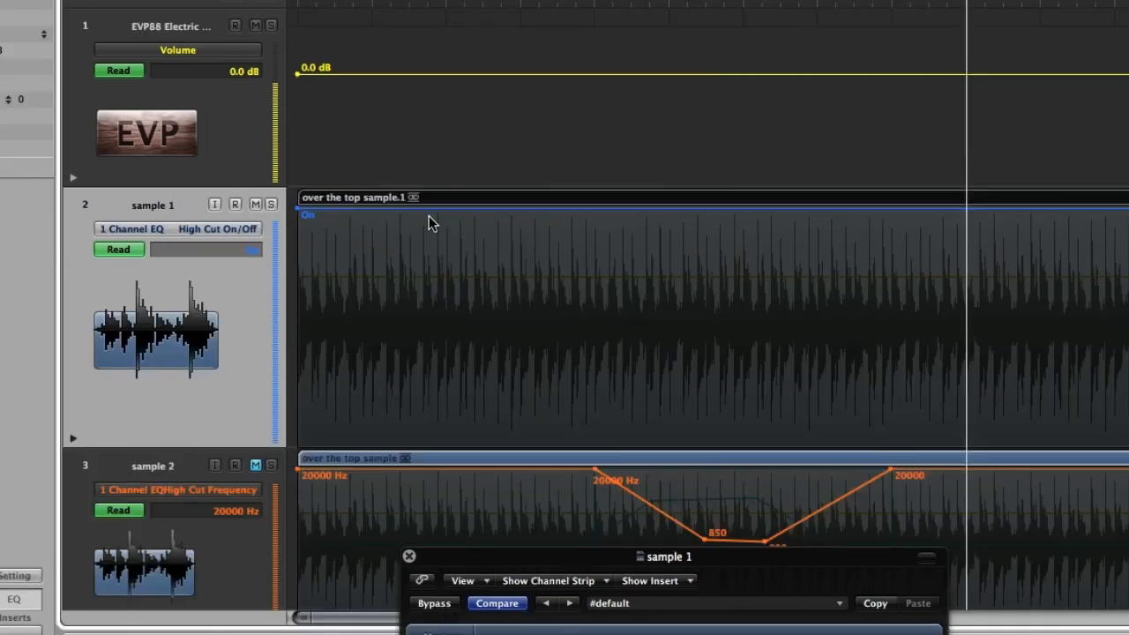
mouse_move(446, 219)
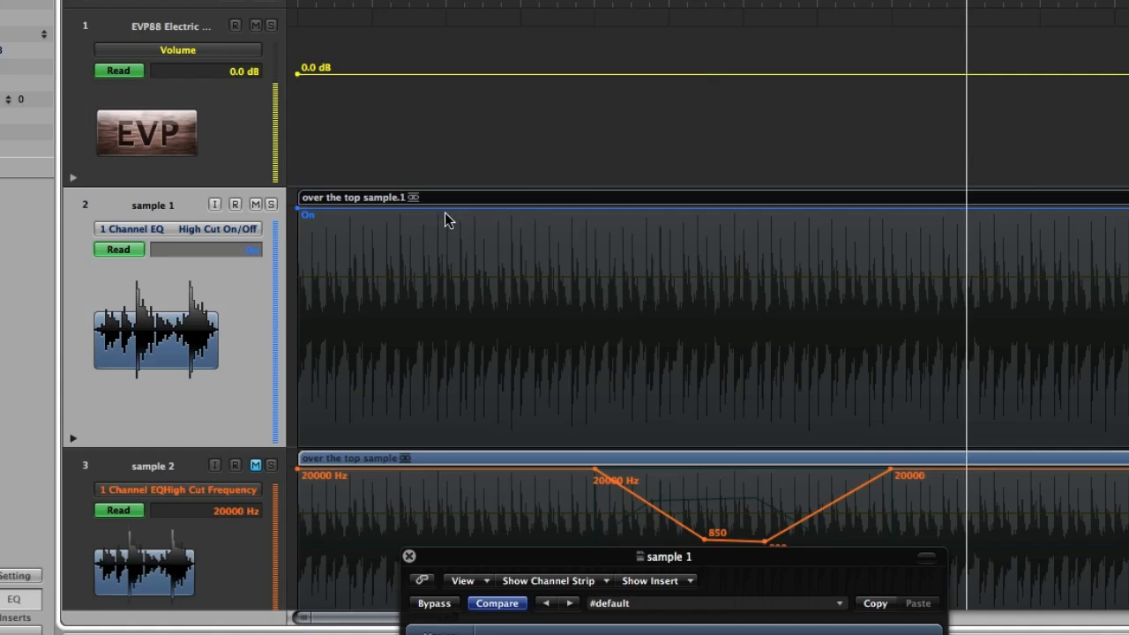
mouse_move(527, 216)
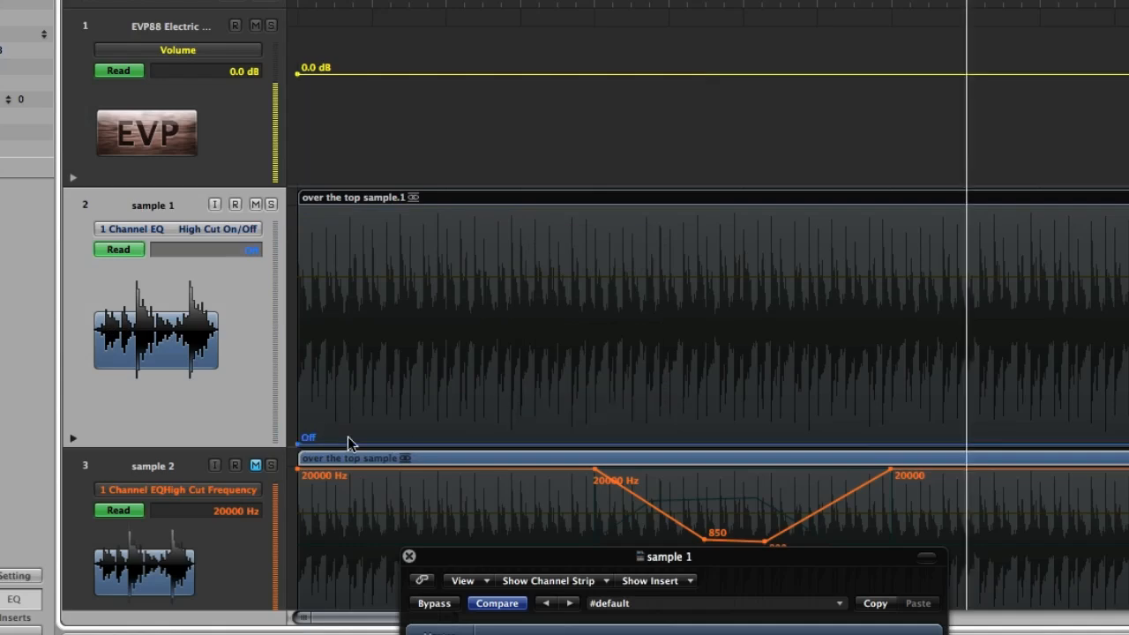
mouse_move(602, 443)
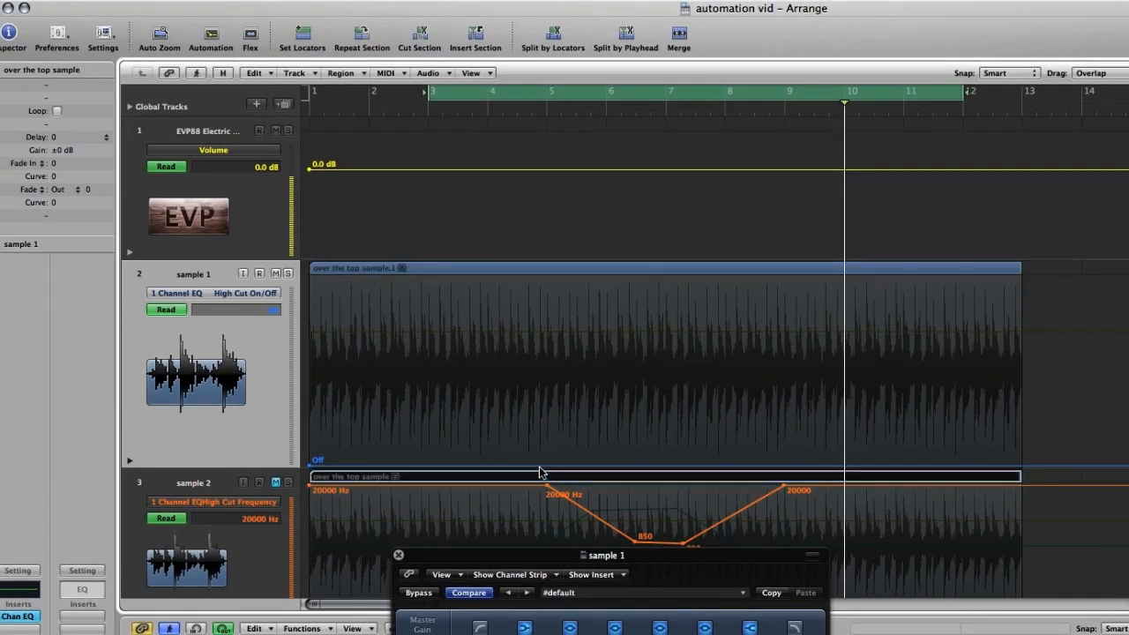
Add a High Cut On/Off node at bar 5 and switch the automation On after it
left_click(547, 468)
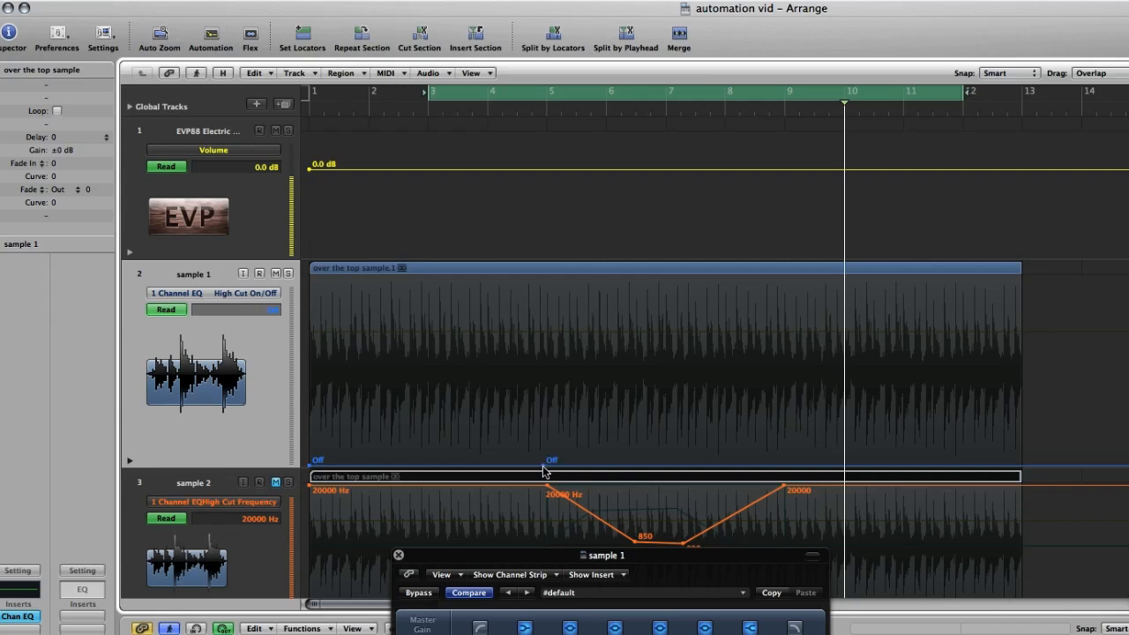
left_click(547, 459)
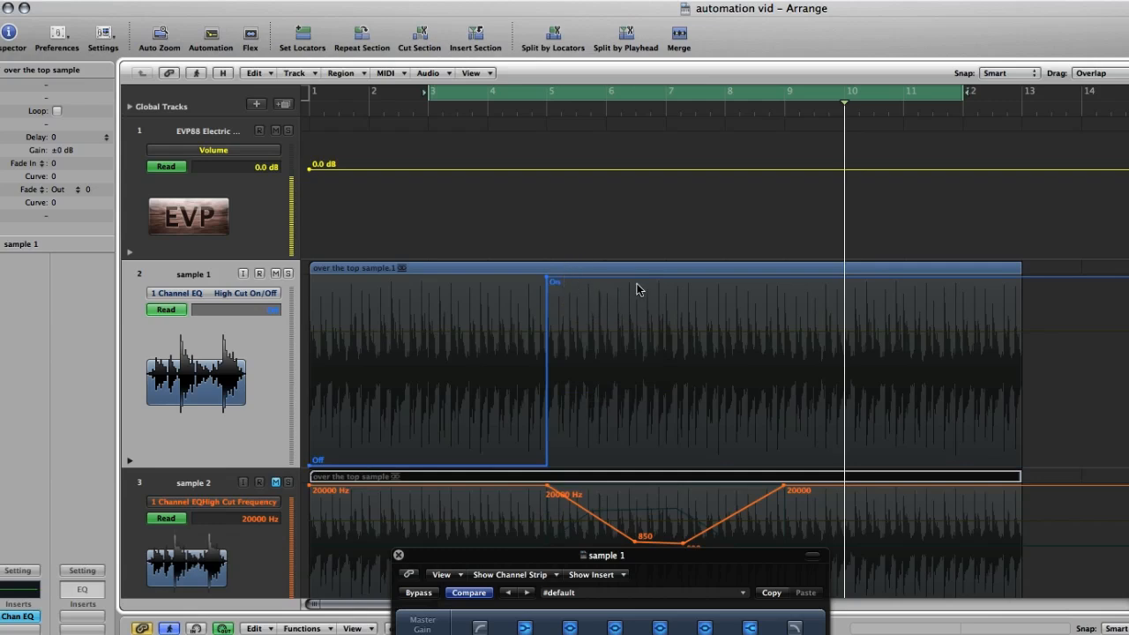
mouse_move(795, 283)
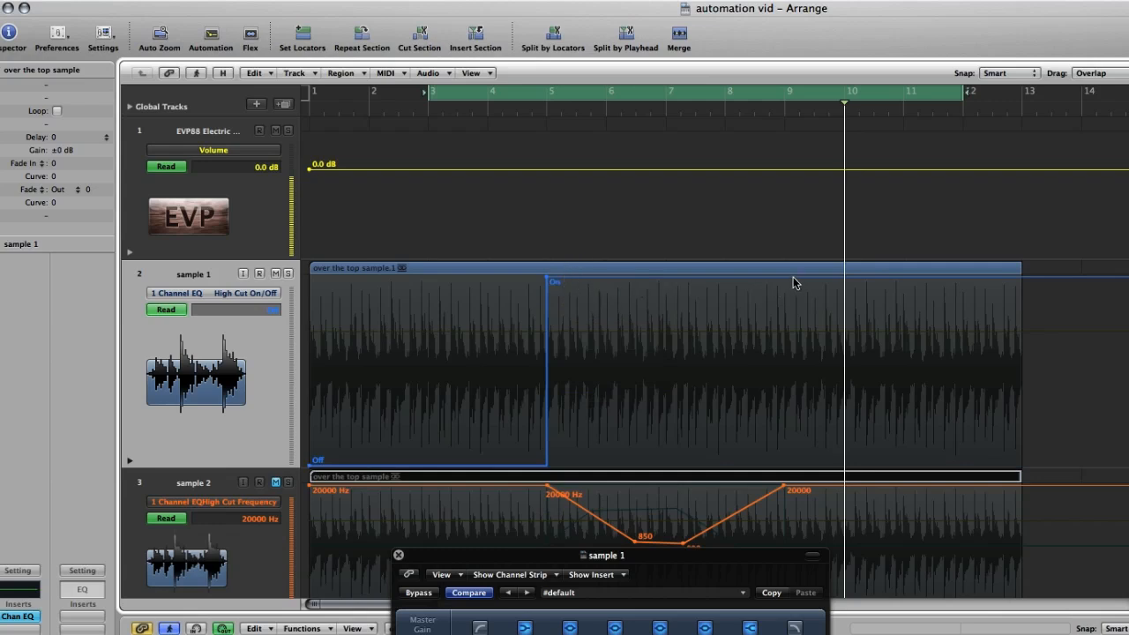
left_click(794, 281)
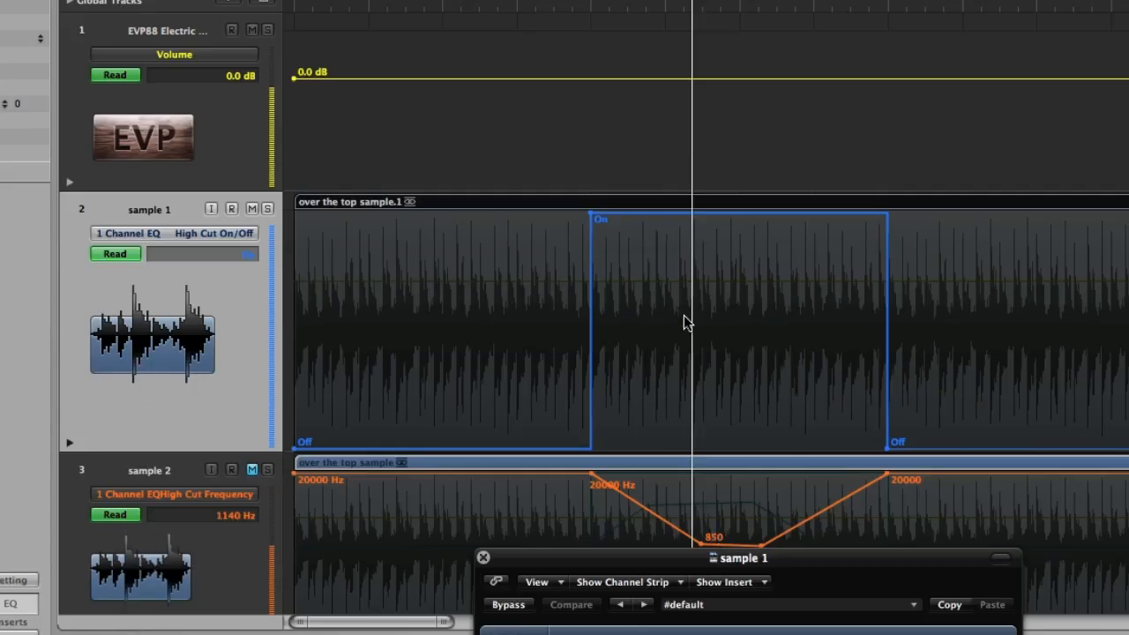
mouse_move(745, 291)
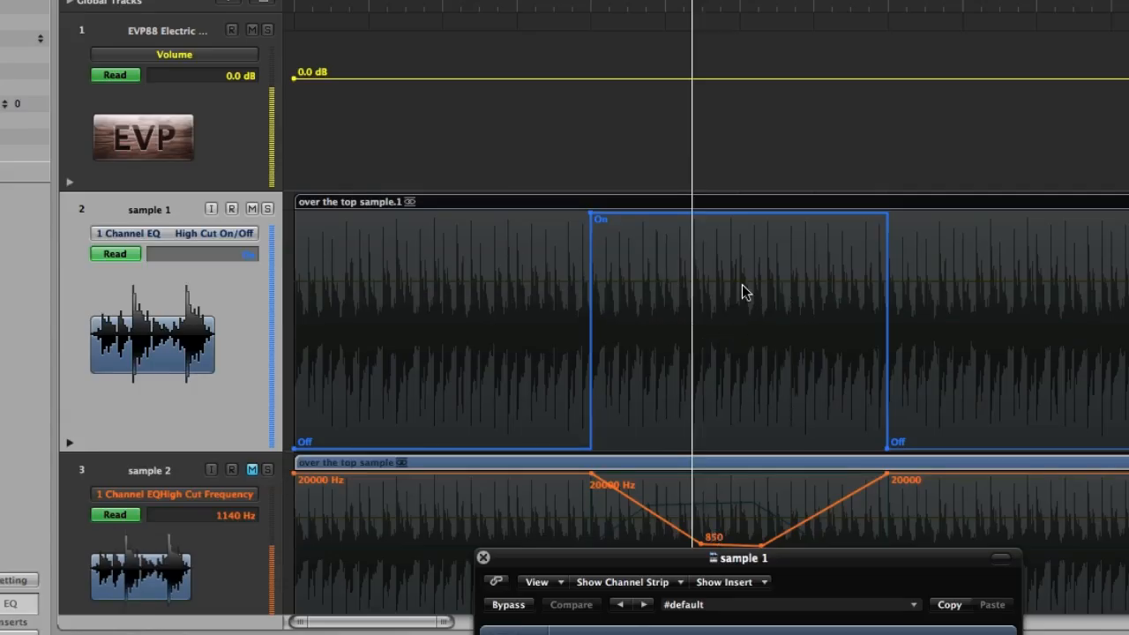
mouse_move(724, 336)
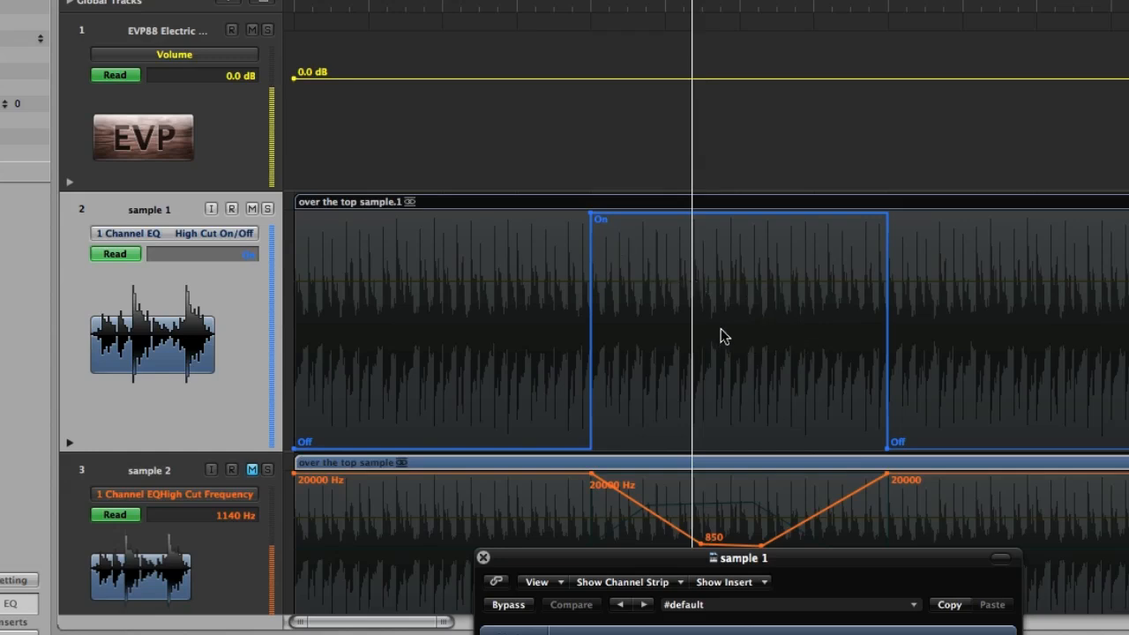
mouse_move(725, 297)
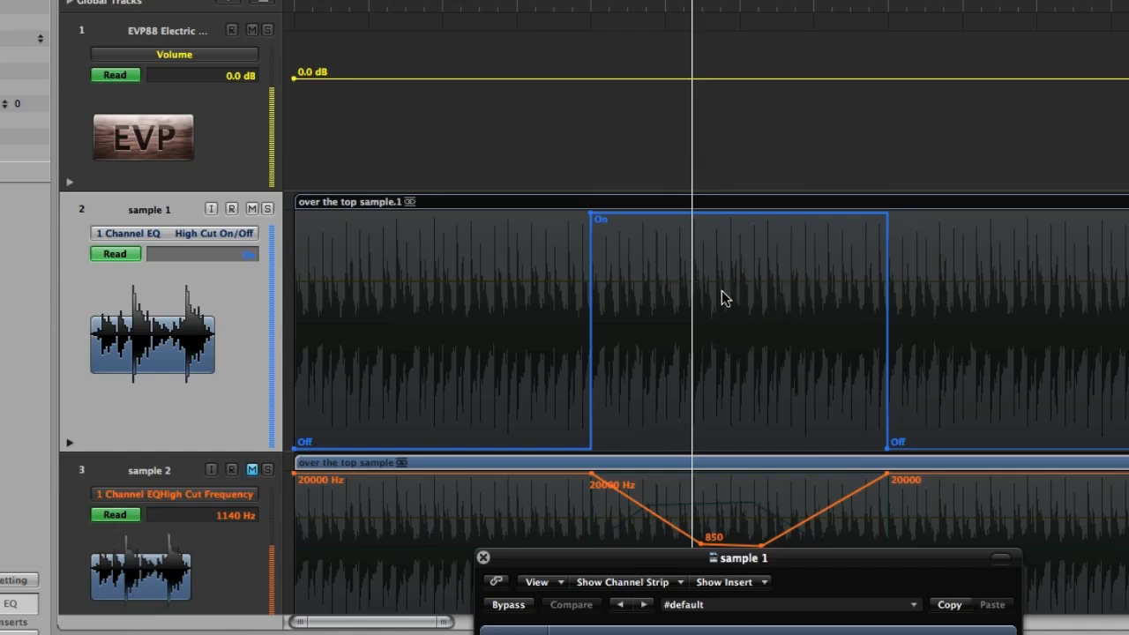
mouse_move(642, 296)
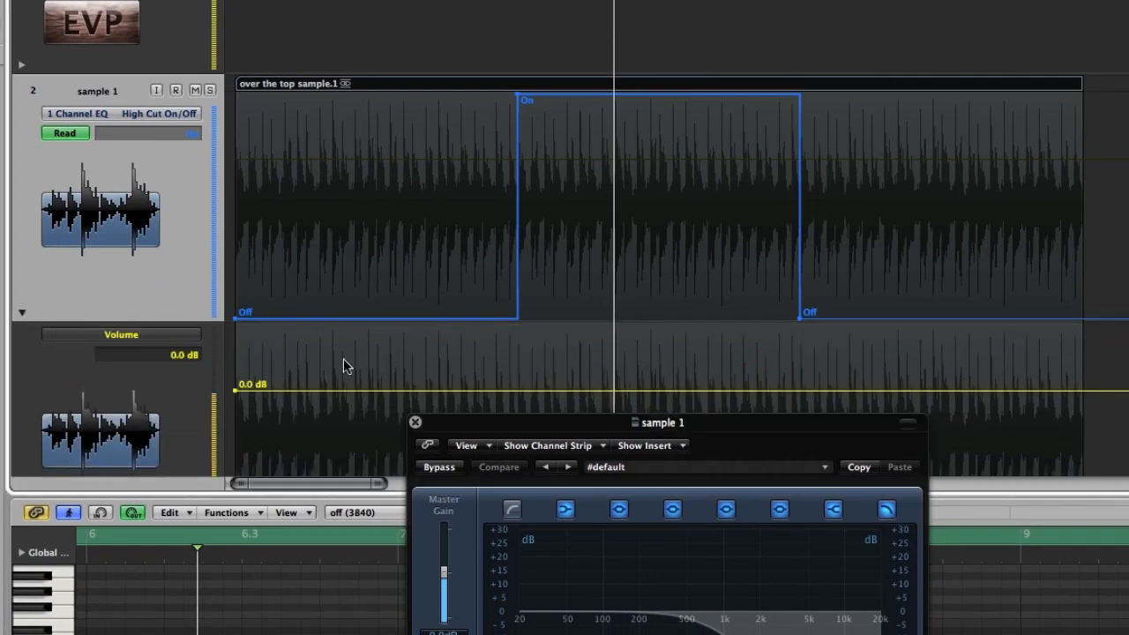
mouse_move(485, 273)
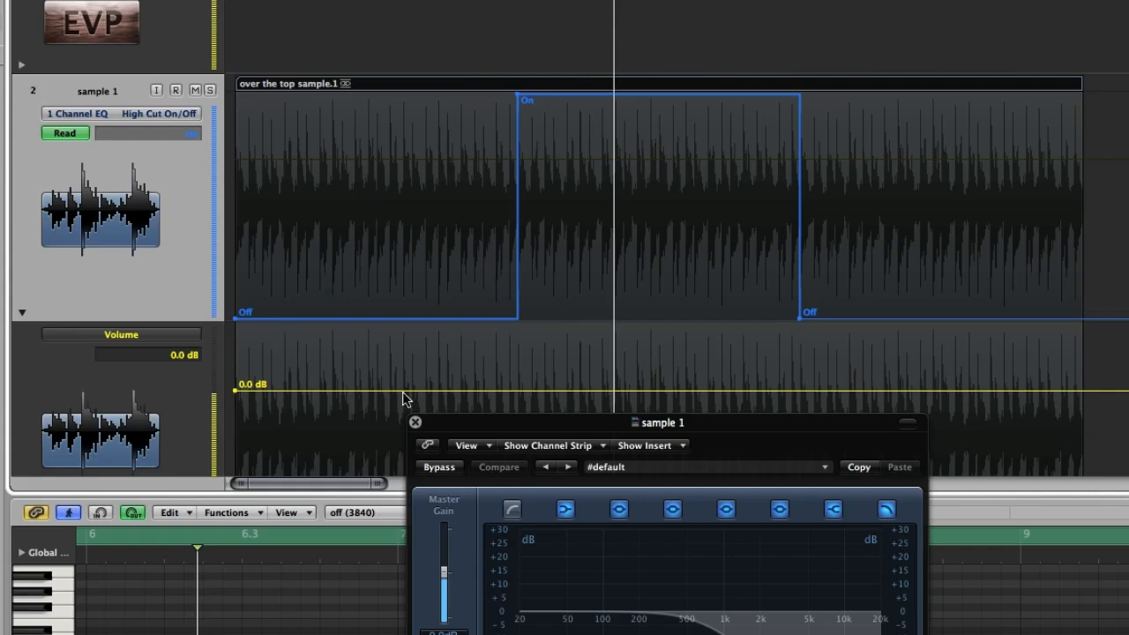
mouse_move(404, 208)
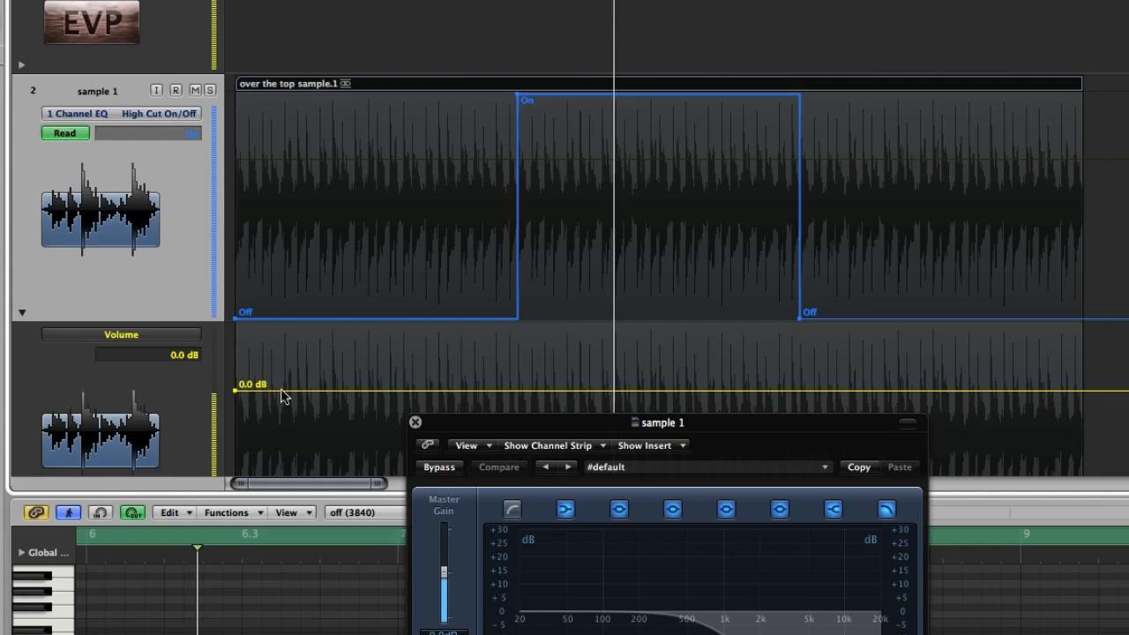
Assign sample 1's second automation lane to Channel EQ High Cut Frequency
left_click(121, 335)
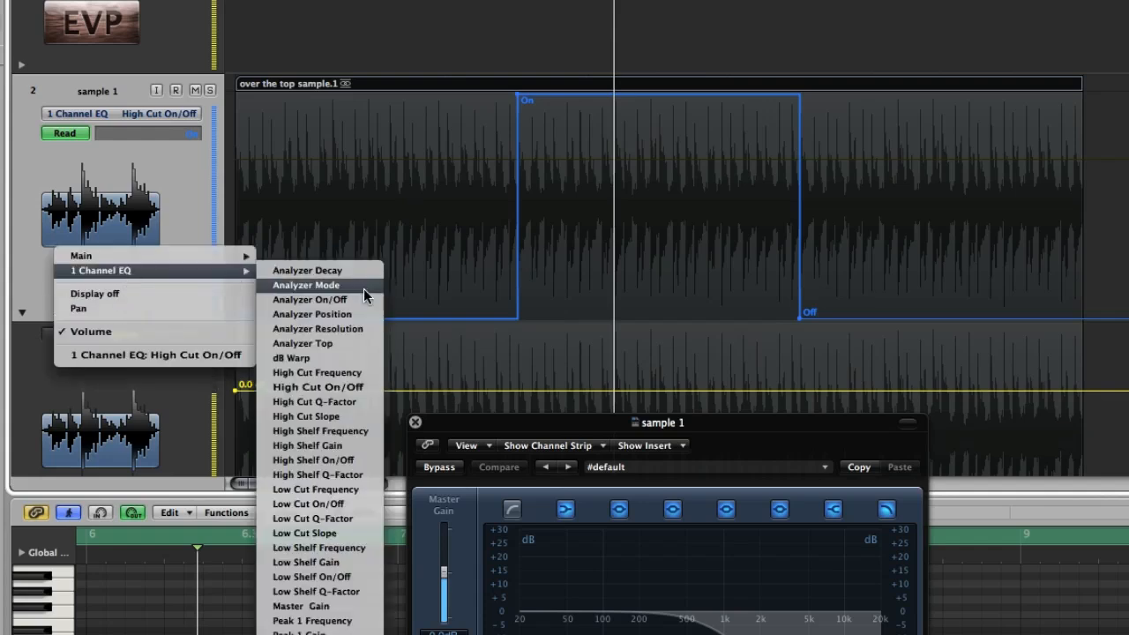
mouse_move(324, 372)
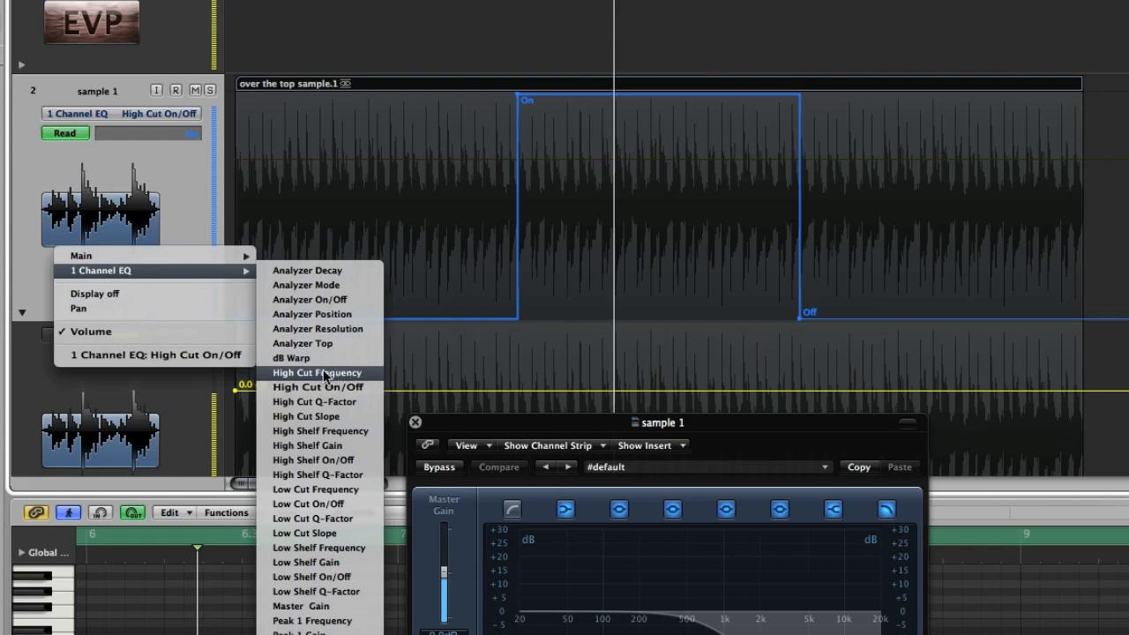
left_click(316, 373)
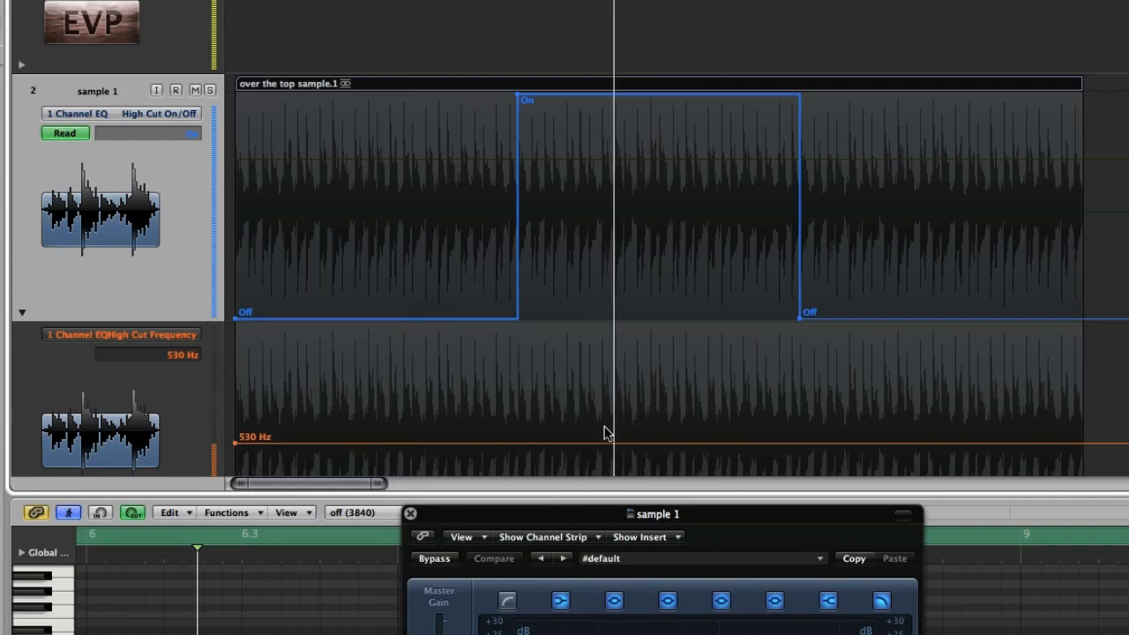
mouse_move(540, 449)
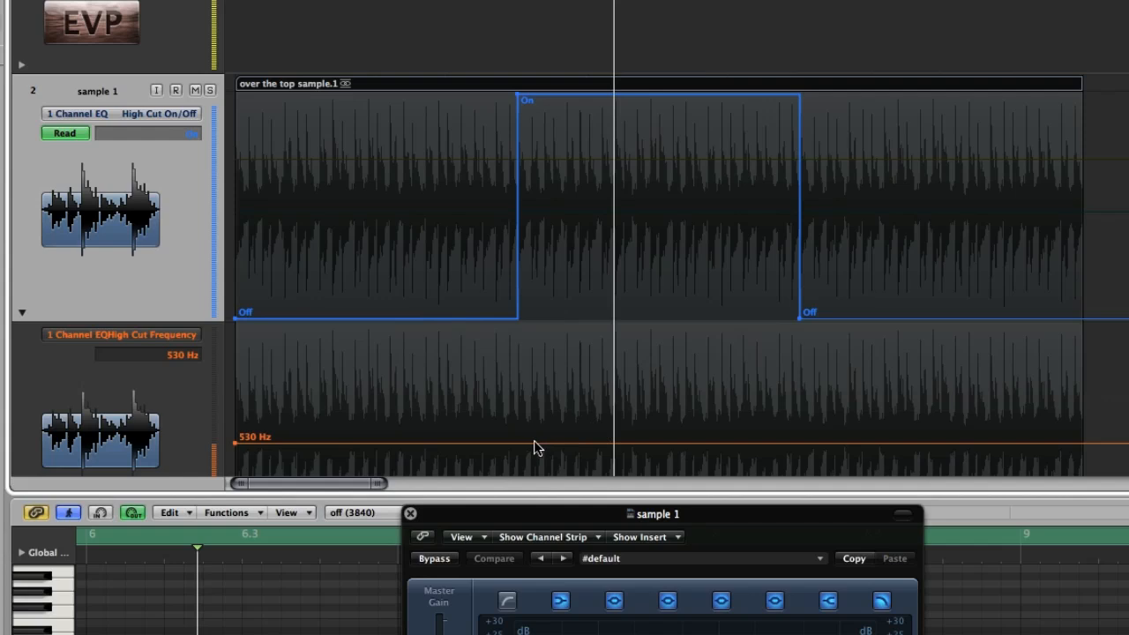
Draw a high cut frequency envelope at 20000 Hz dipping to about 1320 Hz mid-region
left_click_drag(538, 445, 538, 322)
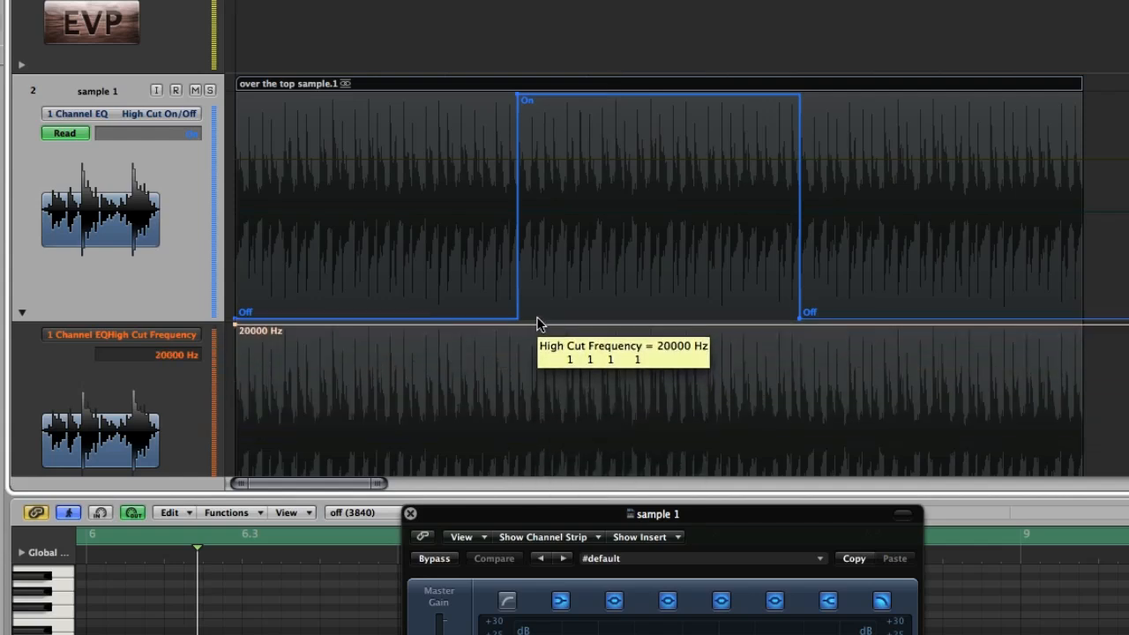
left_click(494, 558)
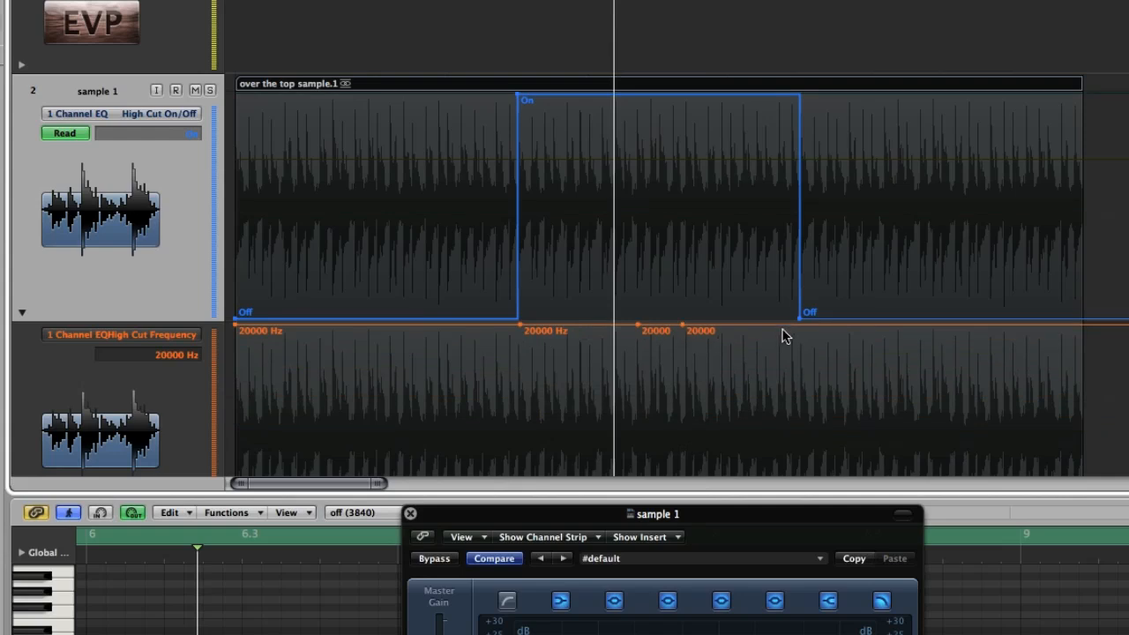
left_click_drag(637, 331, 637, 345)
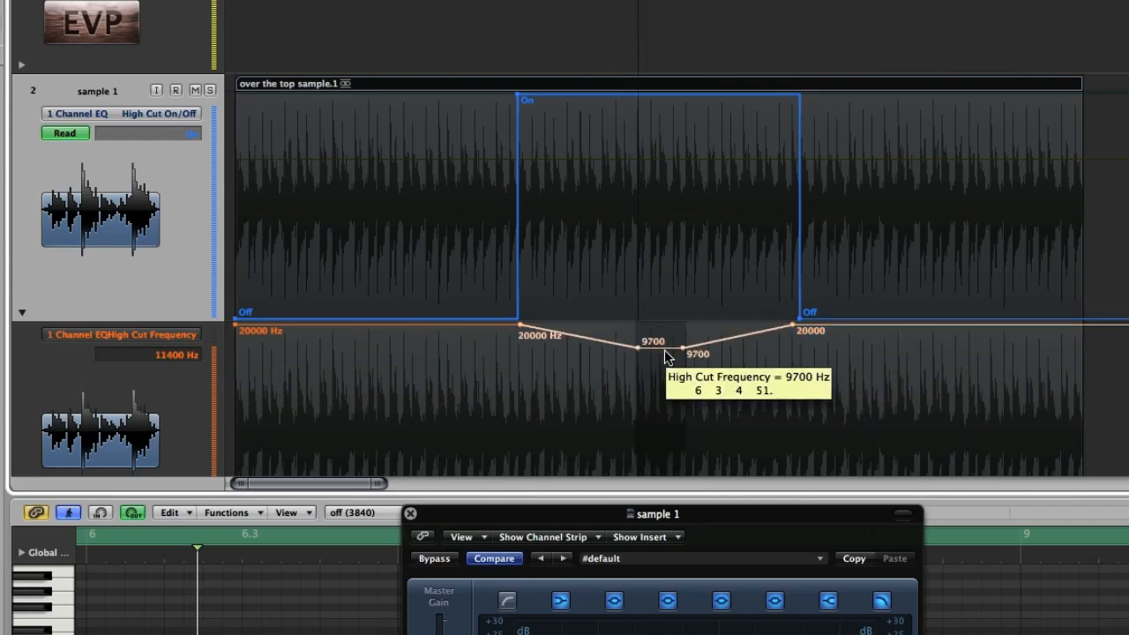
left_click_drag(637, 344, 628, 413)
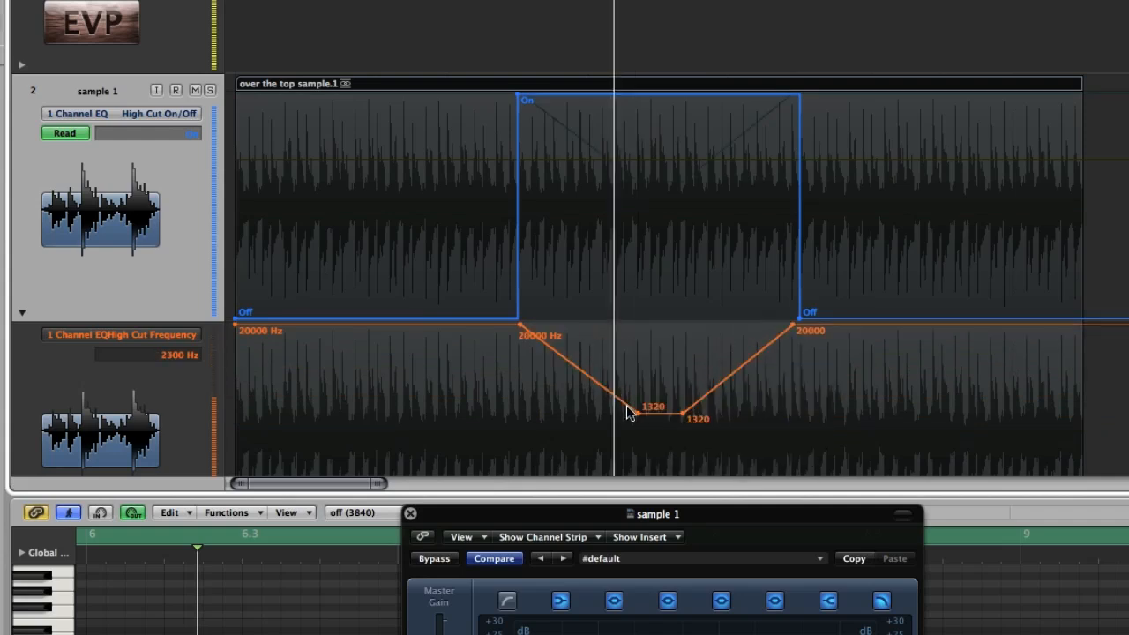